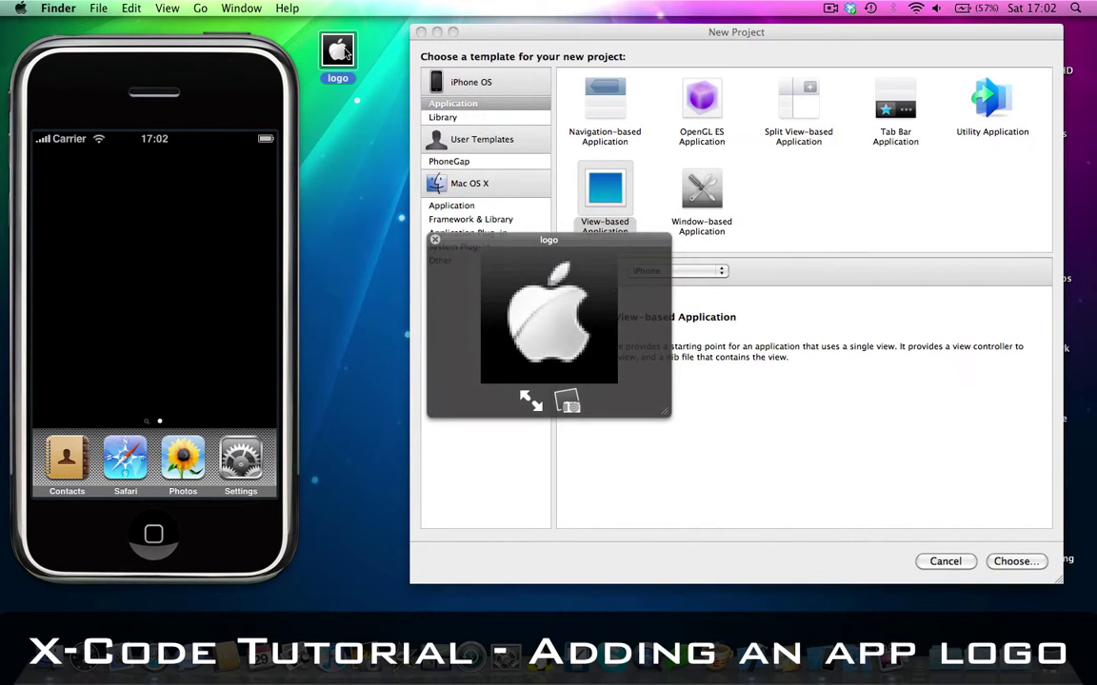
mouse_move(548, 651)
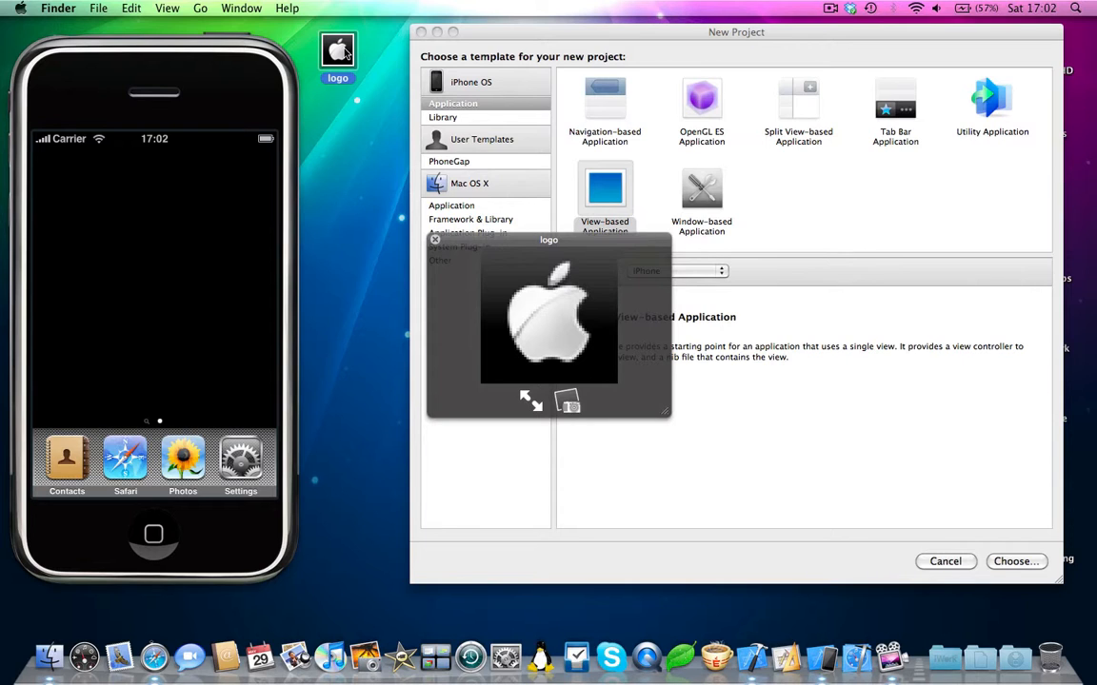
Step: Start from the View-based Application template and save the project as 'test'
click(434, 240)
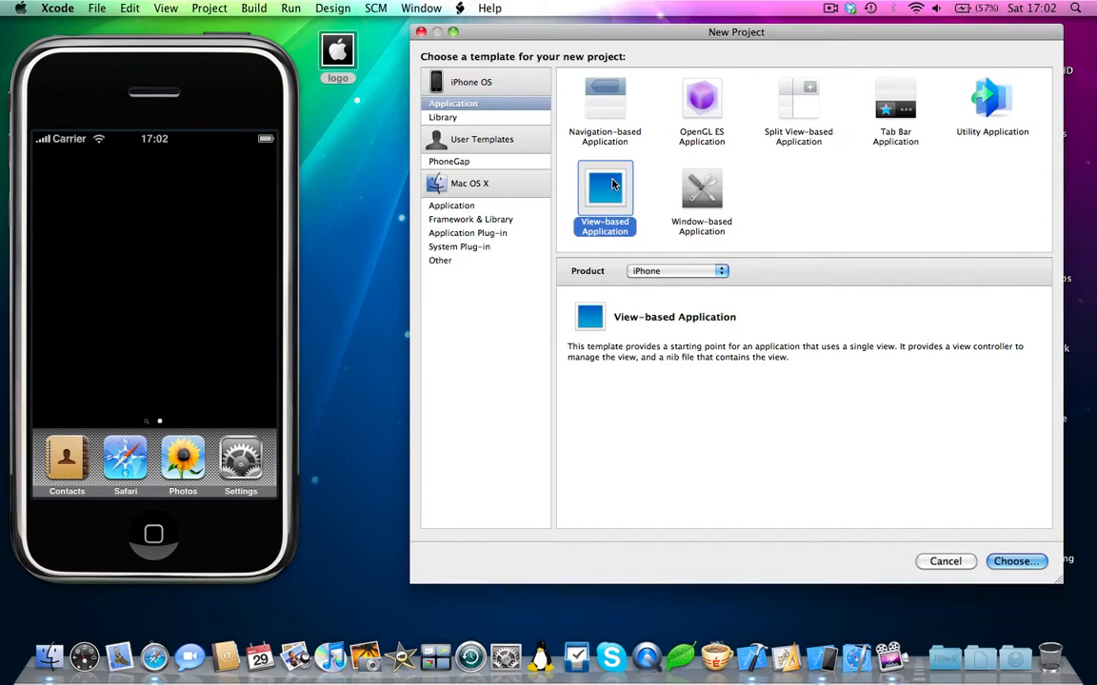
mouse_move(613, 182)
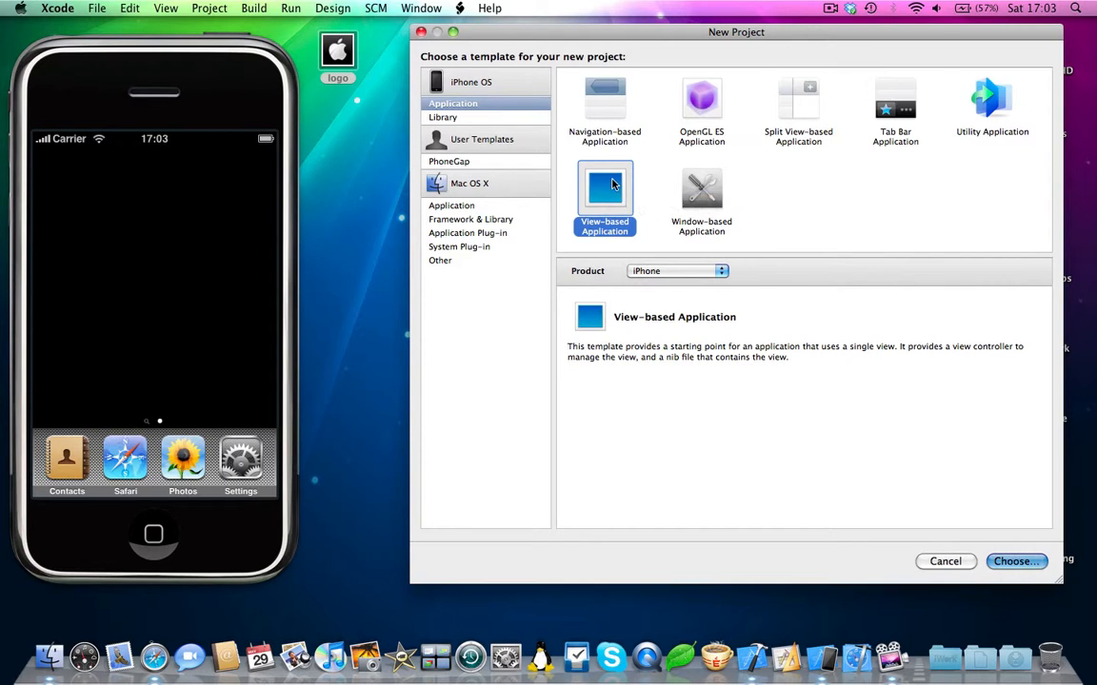
click(1041, 561)
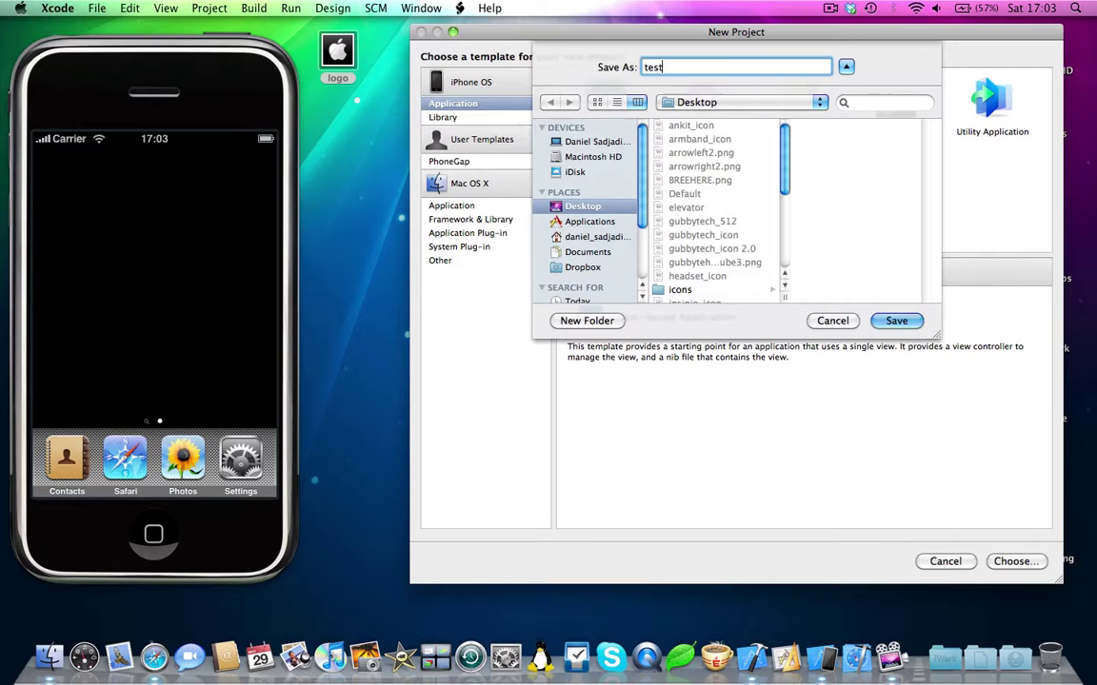
click(894, 320)
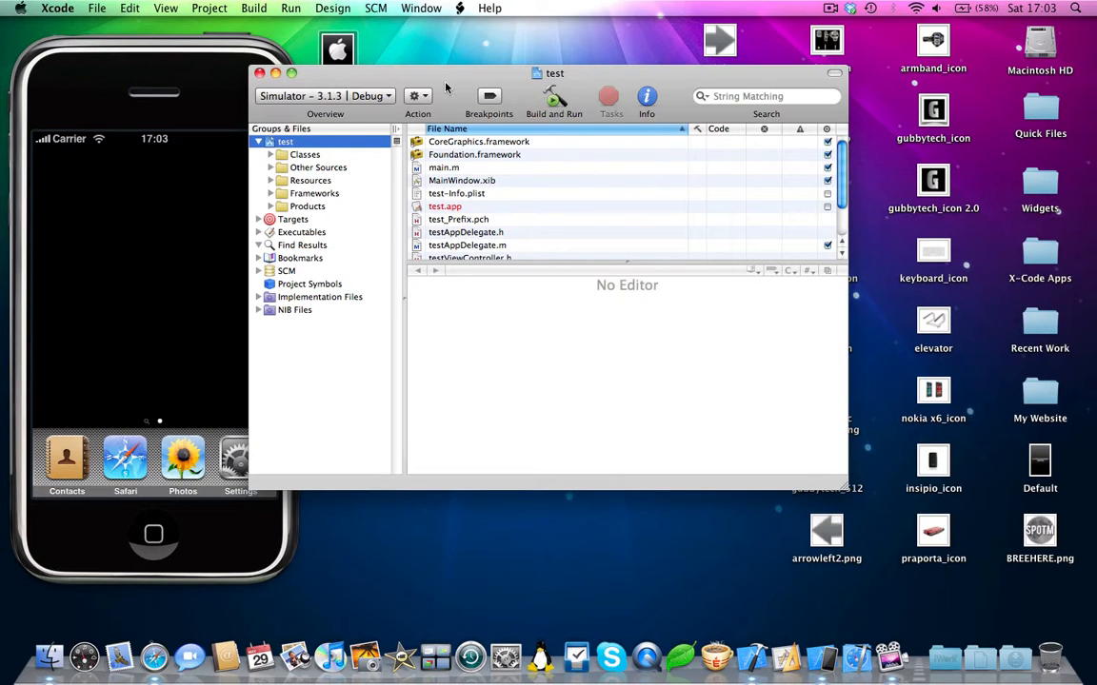
Step: Drag logo.png into Resources with Copy items into destination folder enabled
drag(556, 73, 738, 35)
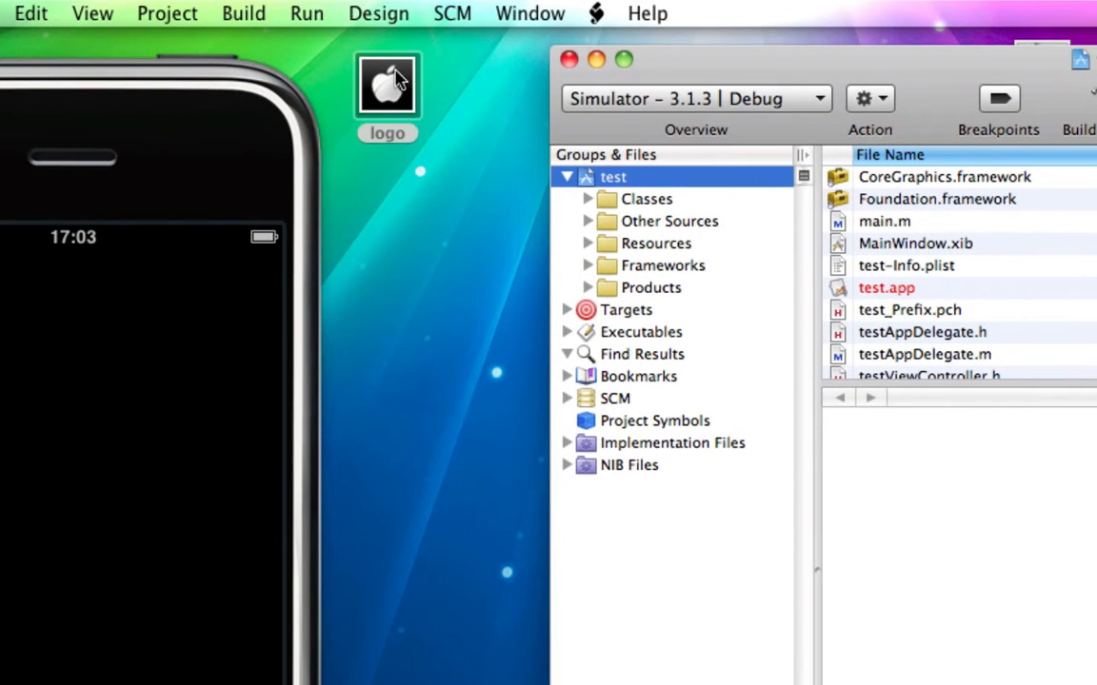
click(659, 244)
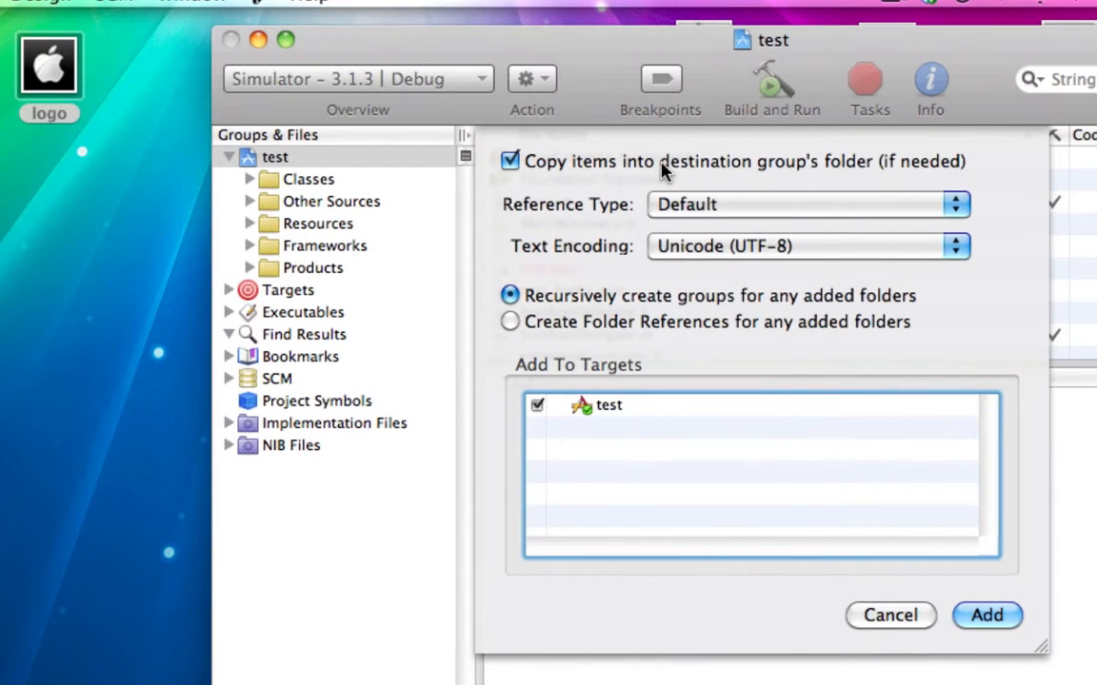
click(958, 615)
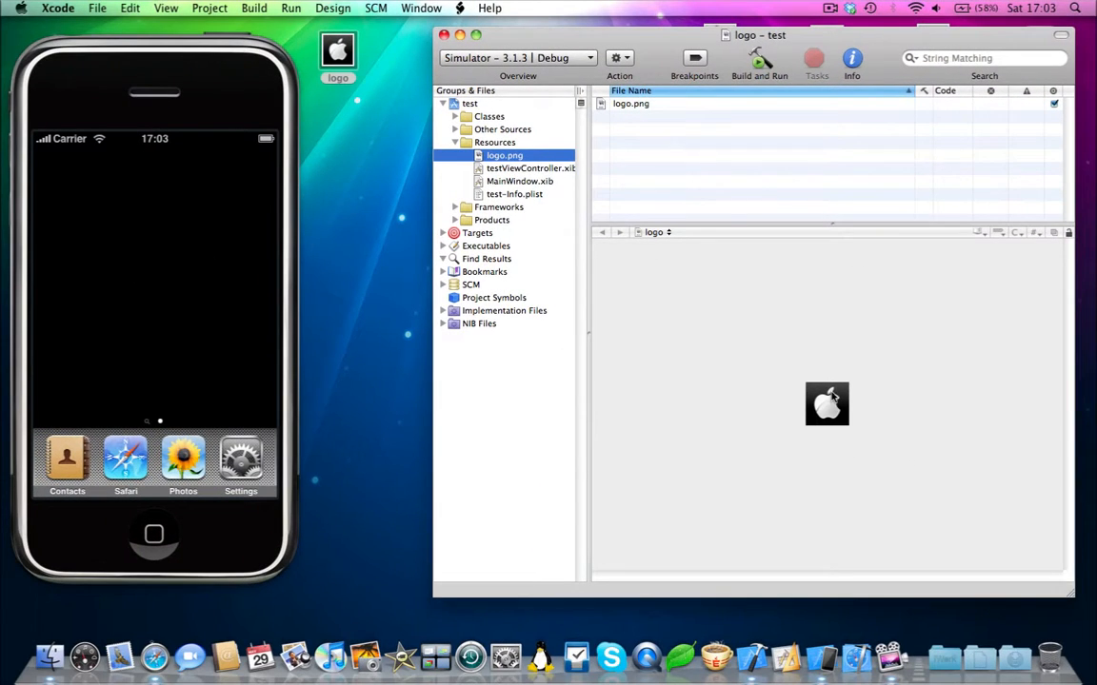
Step: In test-Info.plist, set the Icon file value to logo.png
click(514, 194)
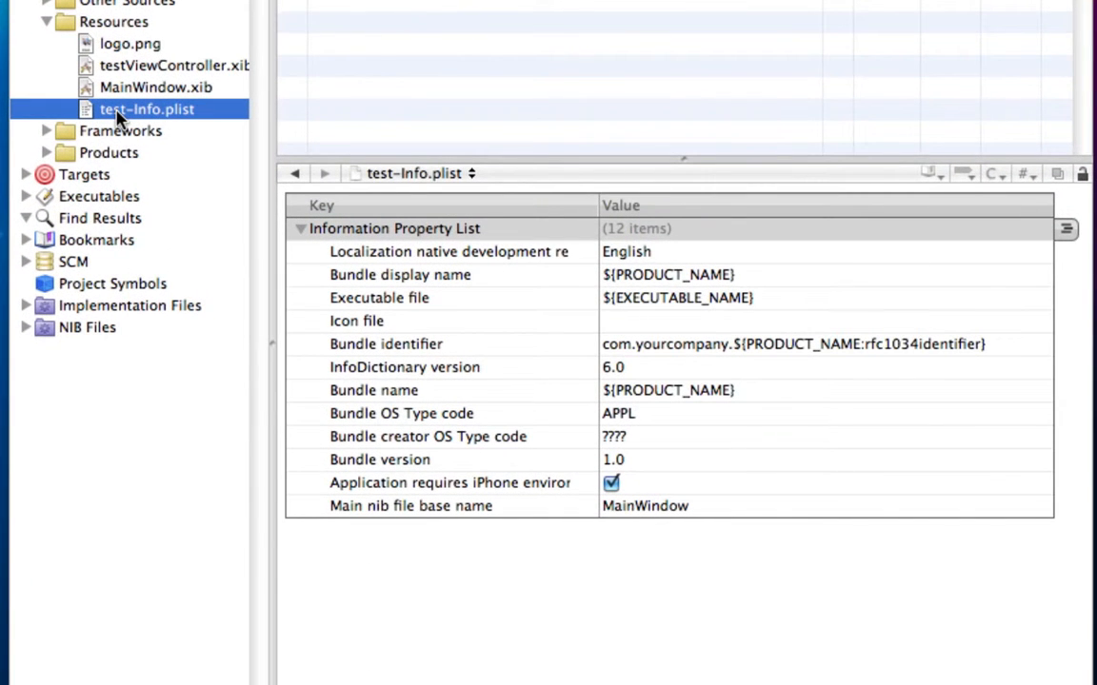
click(356, 319)
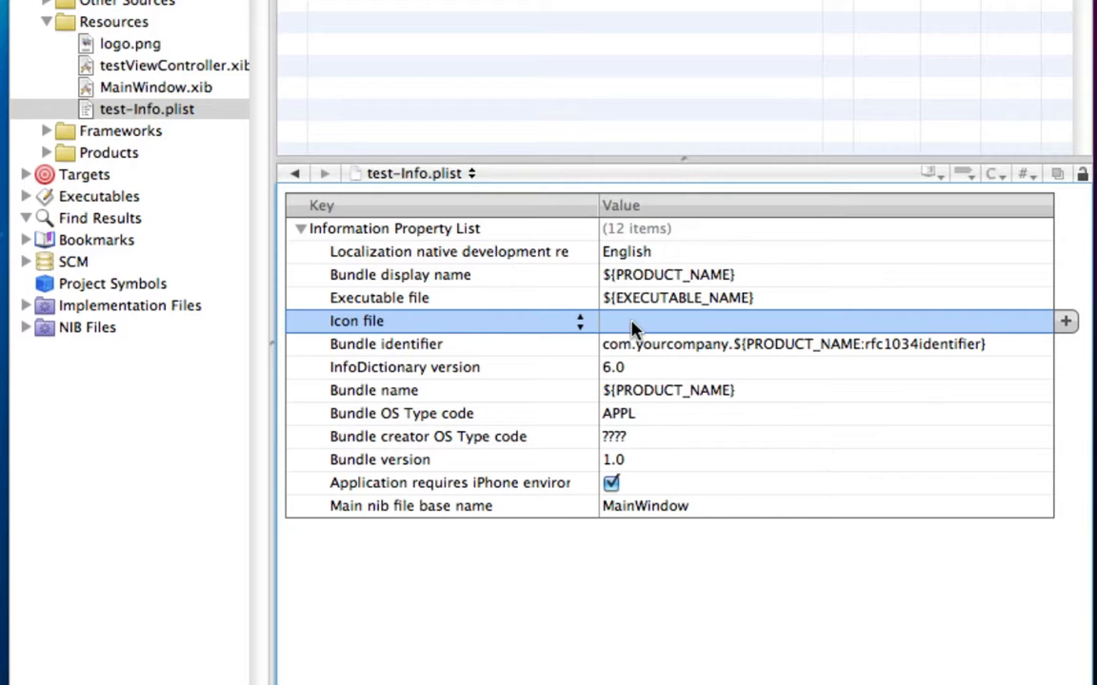
double_click(667, 319)
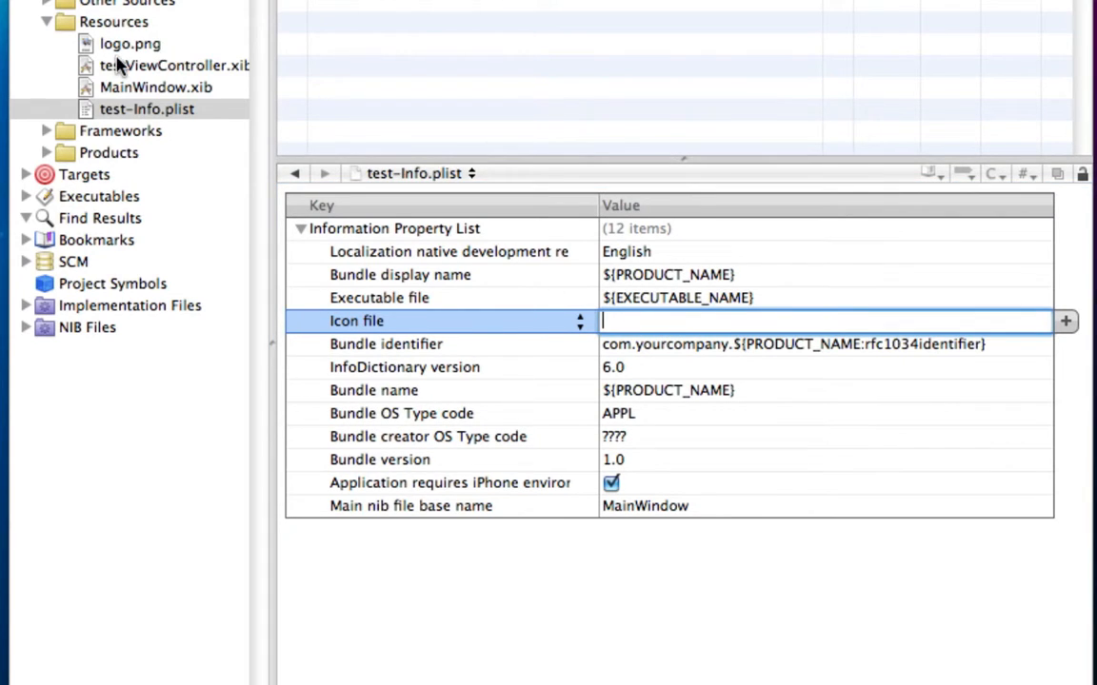
text(logo)
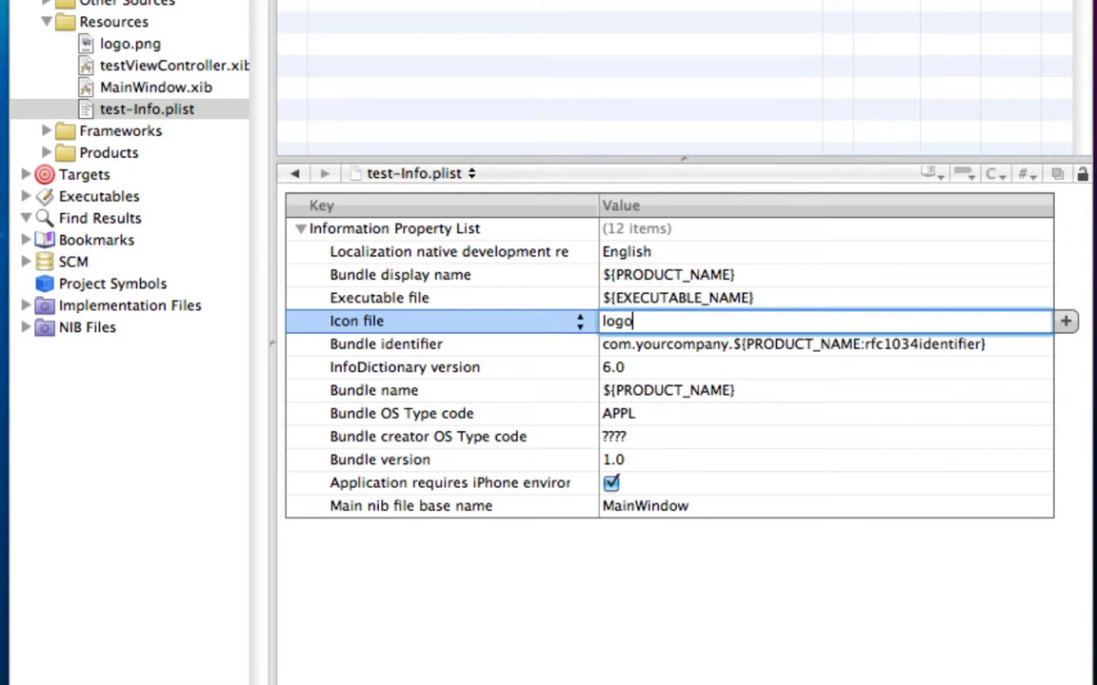
text(.png)
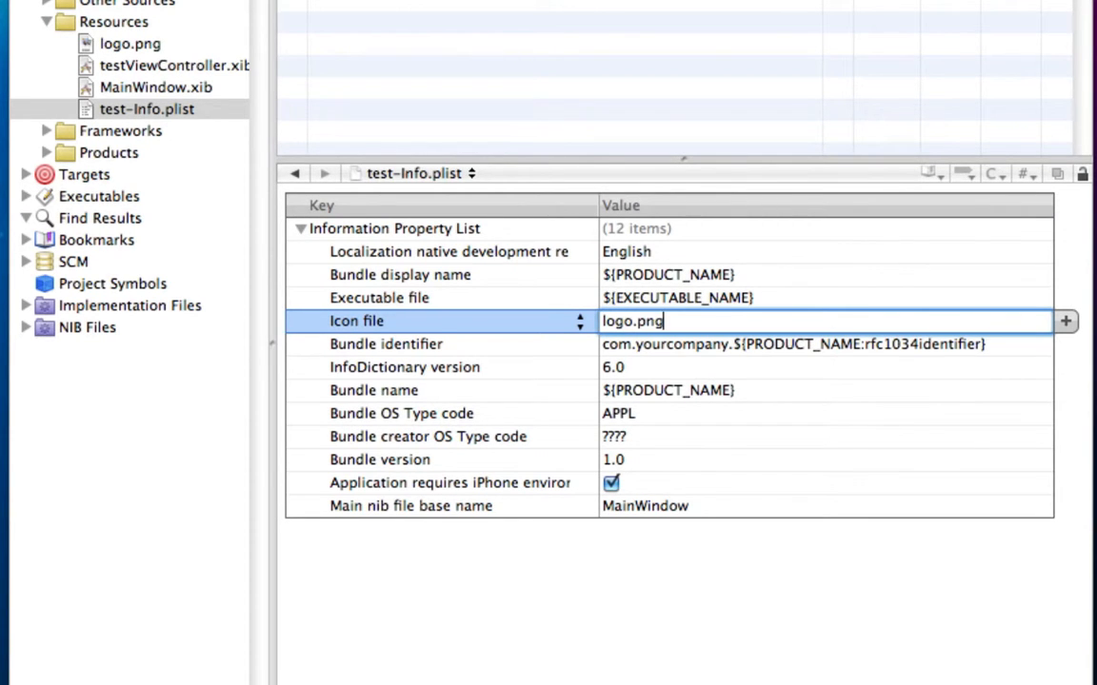
click(921, 41)
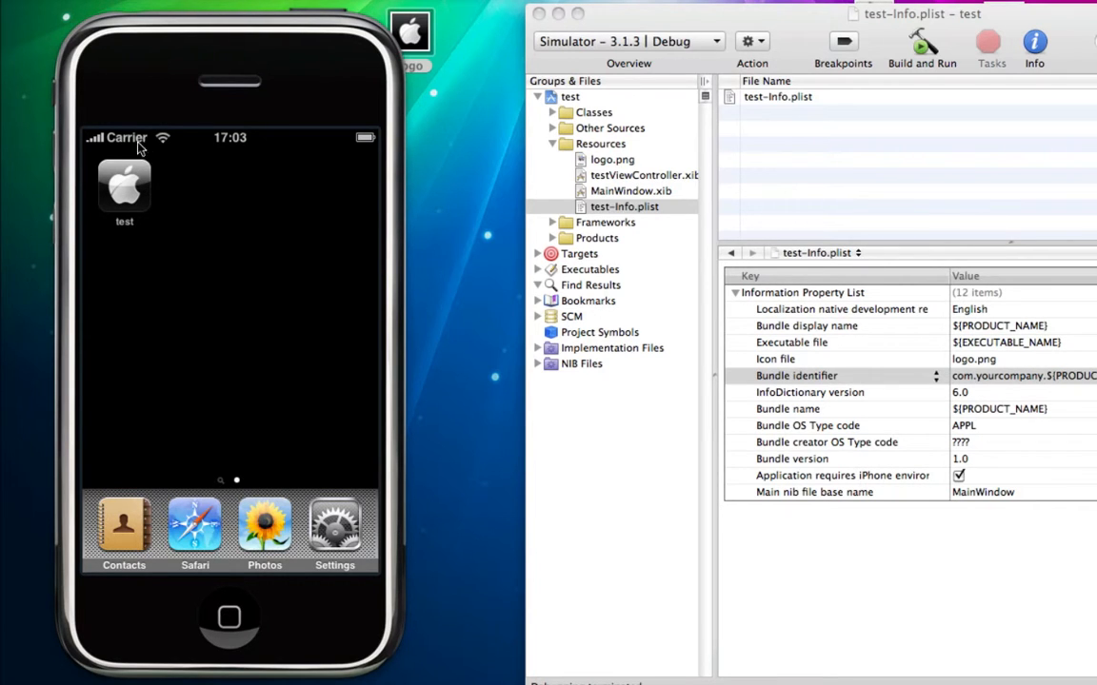
mouse_move(113, 171)
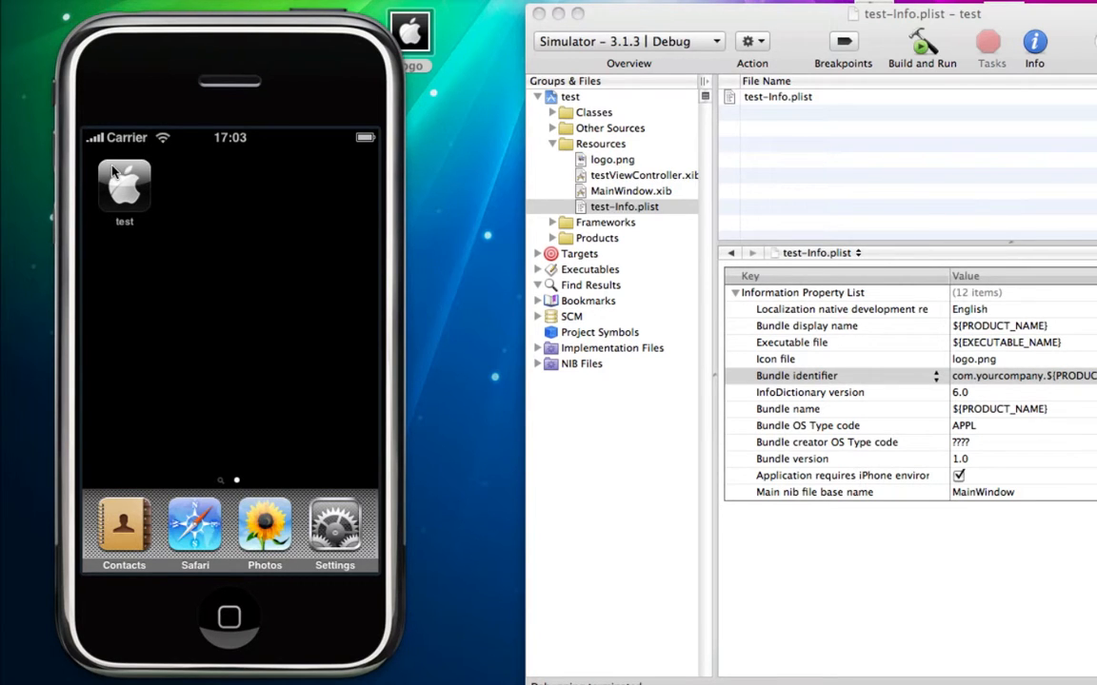
mouse_move(169, 236)
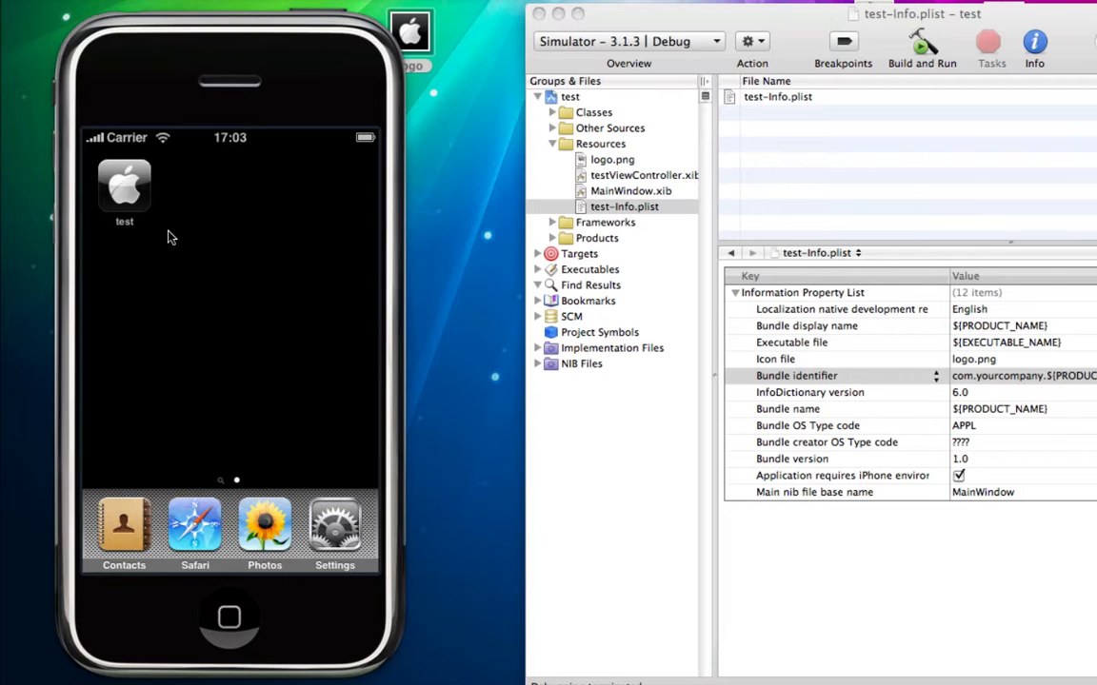